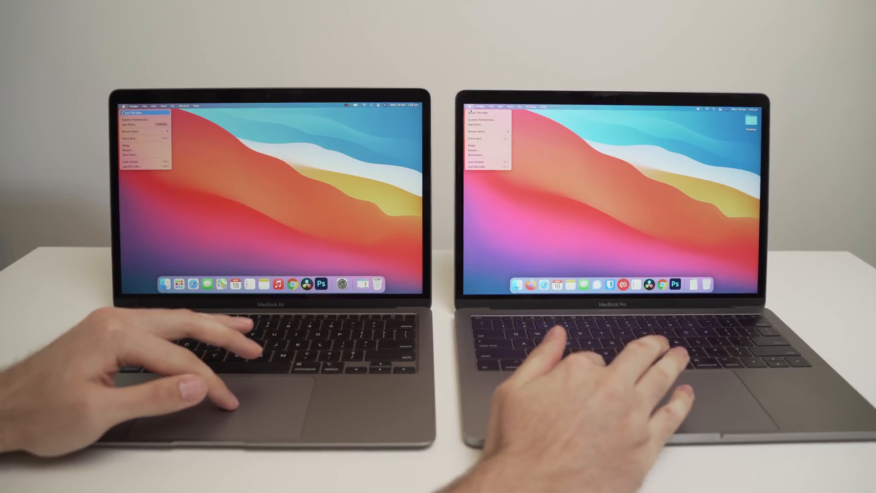
Show the Apple menu with About This Mac, Restart and Shut Down
{"action": "left_click", "coordinate": [132, 113]}
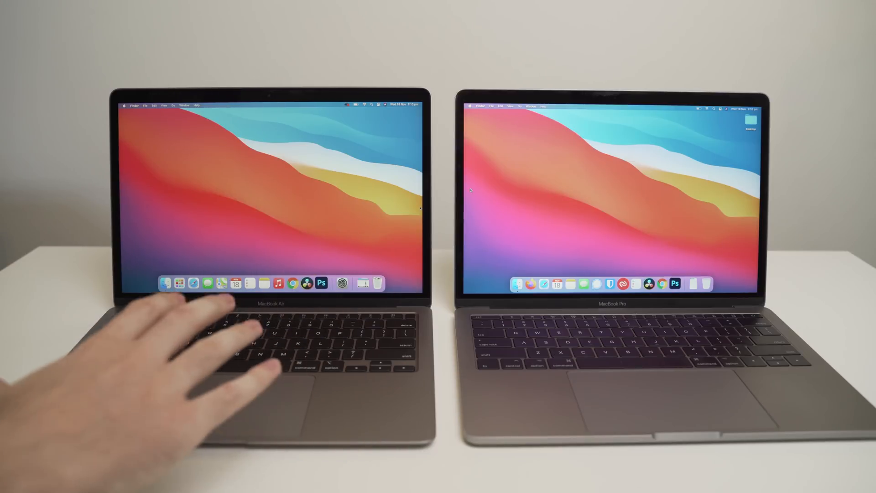
{"action": "mouse_move", "coordinate": [196, 346]}
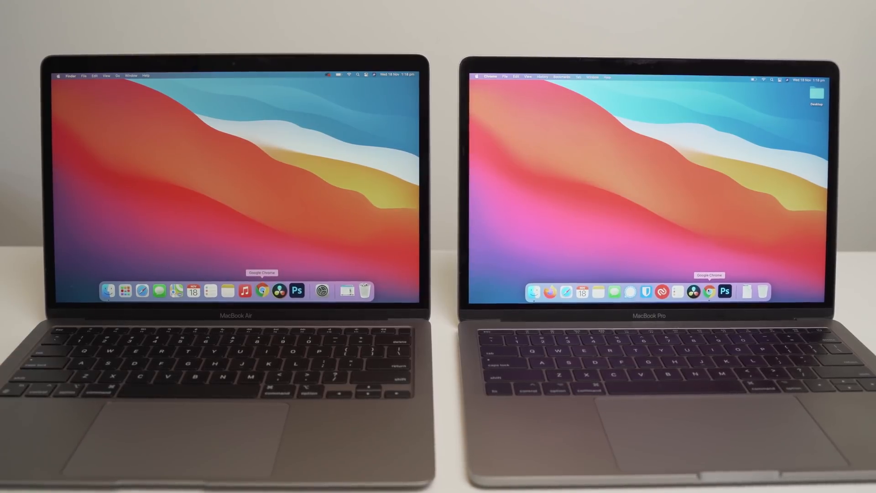
Launch Chrome from the Dock on both MacBooks twice, timing each startup
{"action": "left_click", "coordinate": [709, 291]}
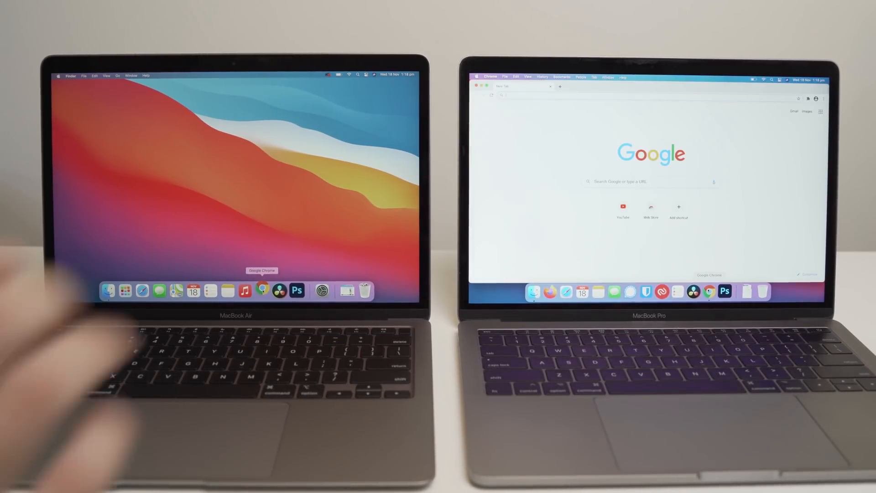
{"action": "left_click", "coordinate": [261, 290]}
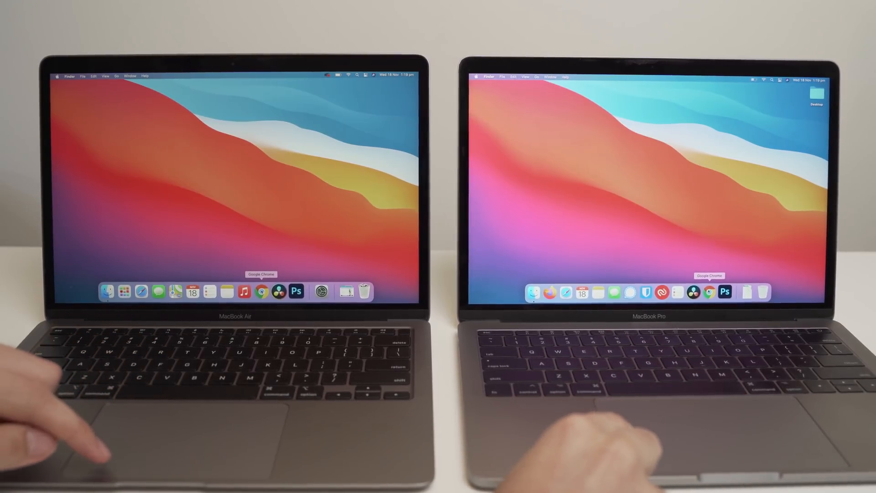
{"action": "left_click", "coordinate": [708, 291]}
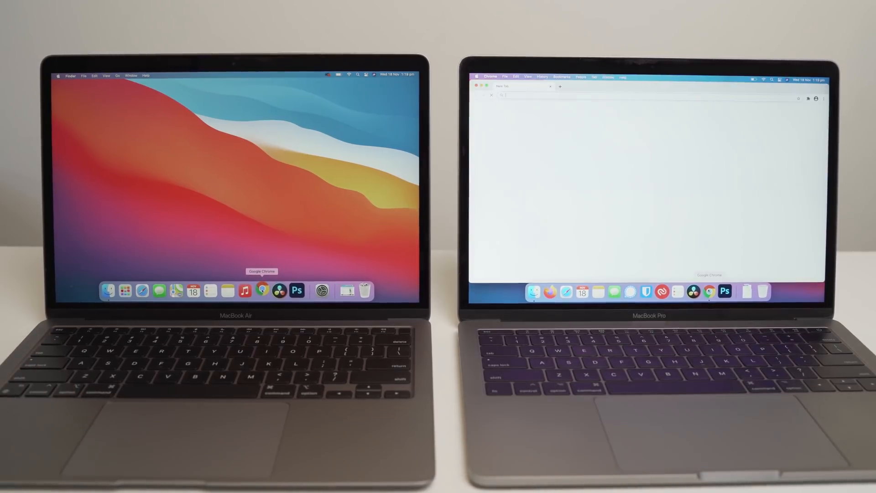
{"action": "left_click", "coordinate": [261, 290]}
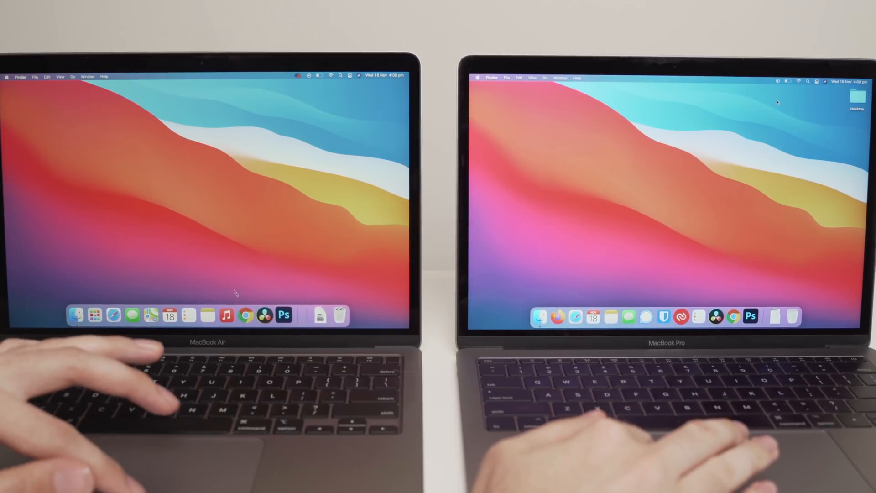
{"action": "mouse_move", "coordinate": [249, 316]}
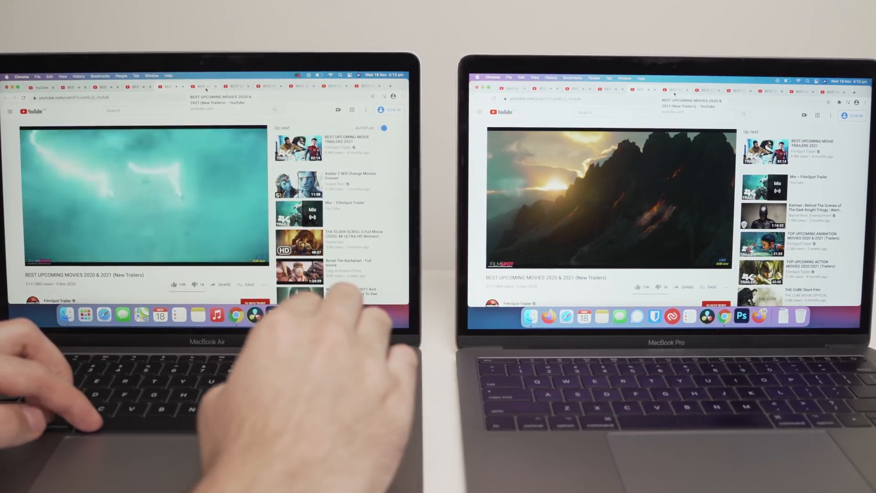
Launch Activity Monitor via Spotlight search 'activity Monitor' to view CPU usage
{"action": "type", "text": "activity Monitor"}
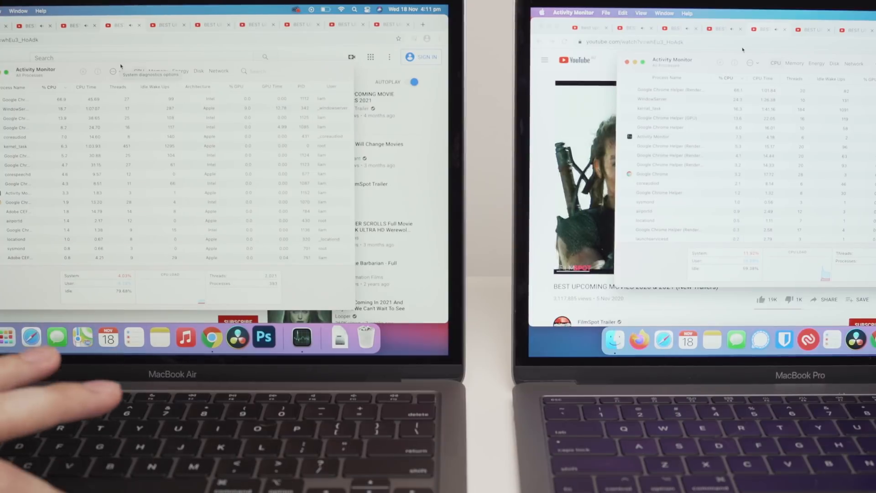
Switch both Macs to the Memory view and sort processes by memory, largest first
{"action": "left_click", "coordinate": [158, 71]}
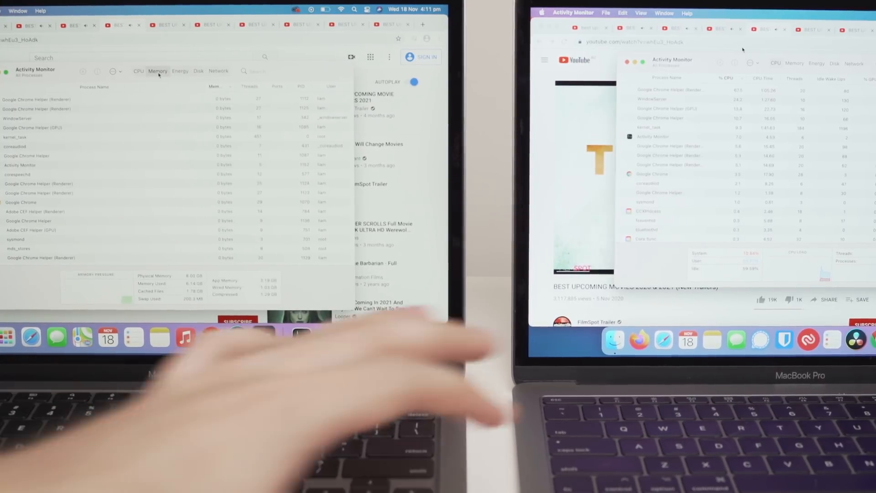
{"action": "left_click", "coordinate": [793, 63]}
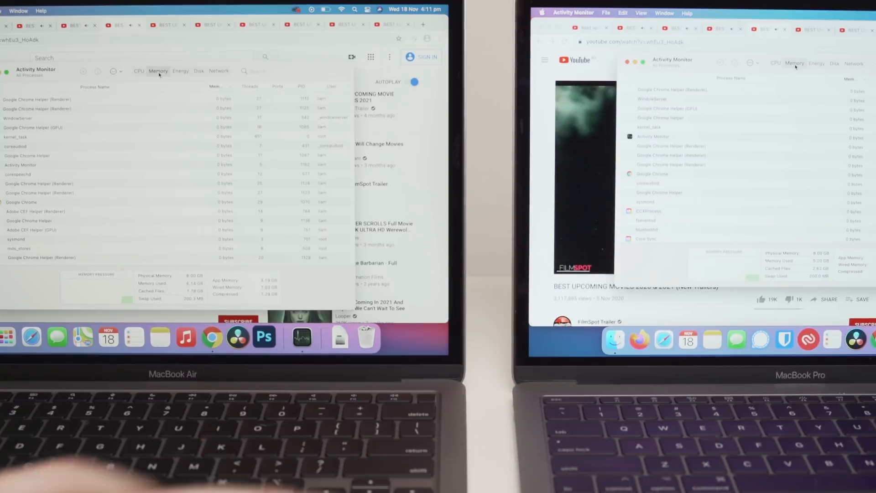
{"action": "left_click", "coordinate": [158, 71]}
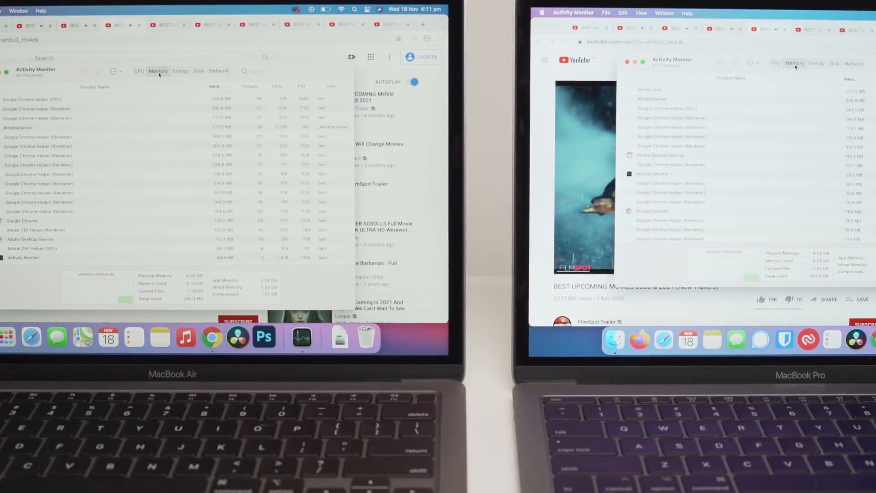